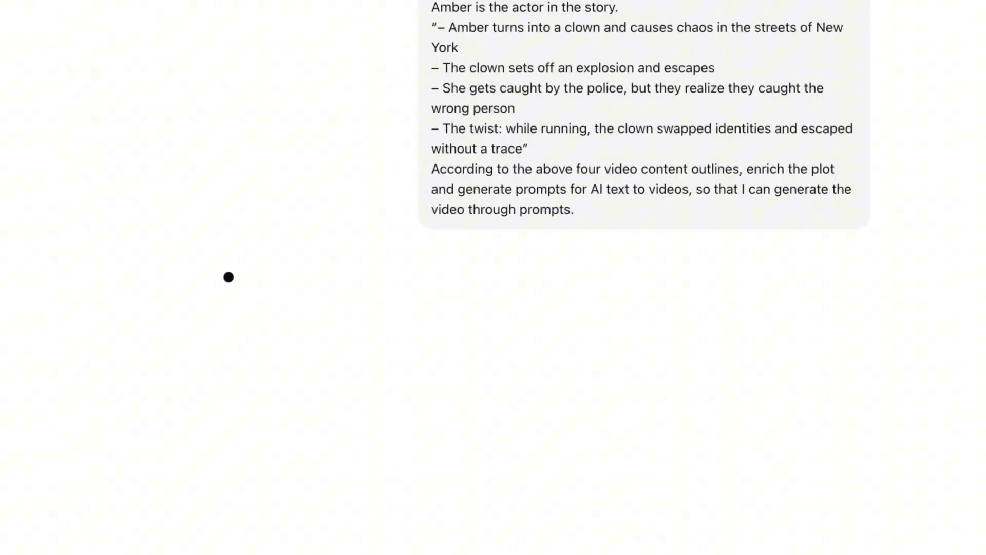
Browse the ready-made avatar library, then start Create Custom Avatar from Home.
{"action": "scroll", "scroll_direction": "down", "scroll_amount": 3}
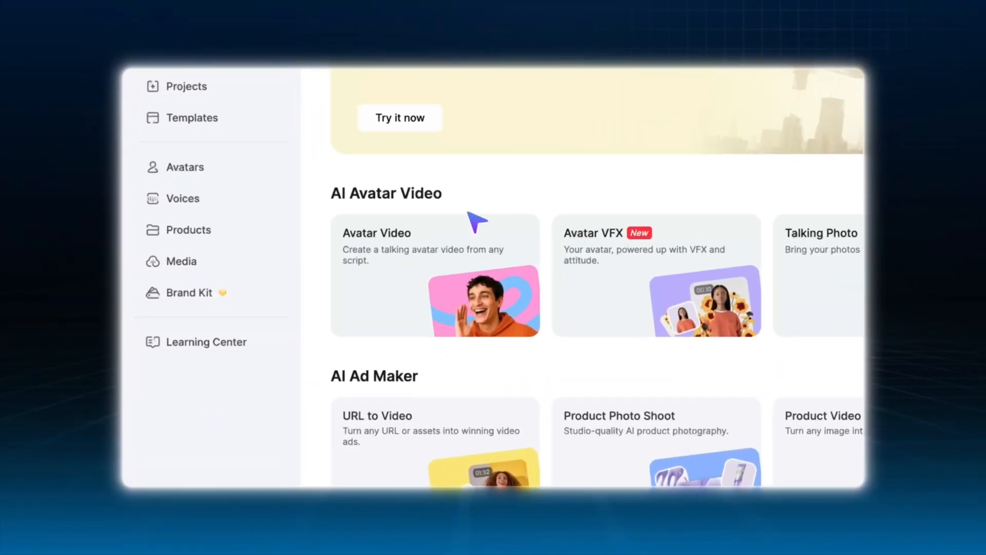
{"action": "left_click", "coordinate": [185, 167]}
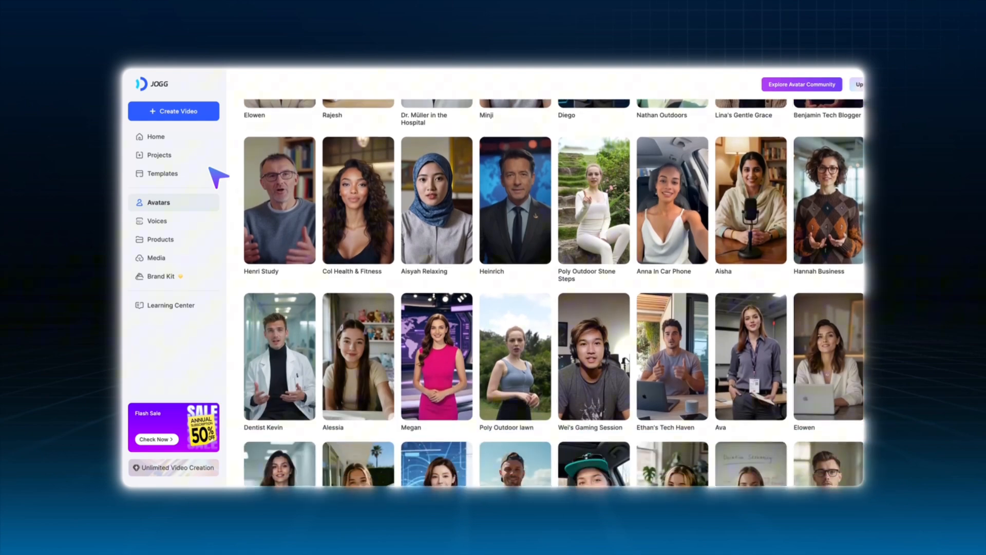
{"action": "scroll", "scroll_direction": "down", "scroll_amount": 3}
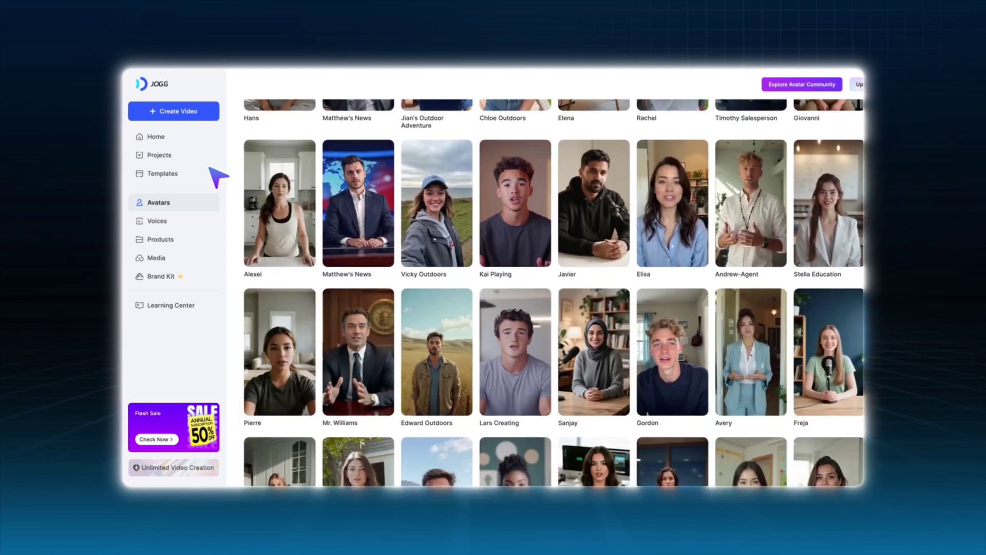
{"action": "left_click", "coordinate": [155, 137]}
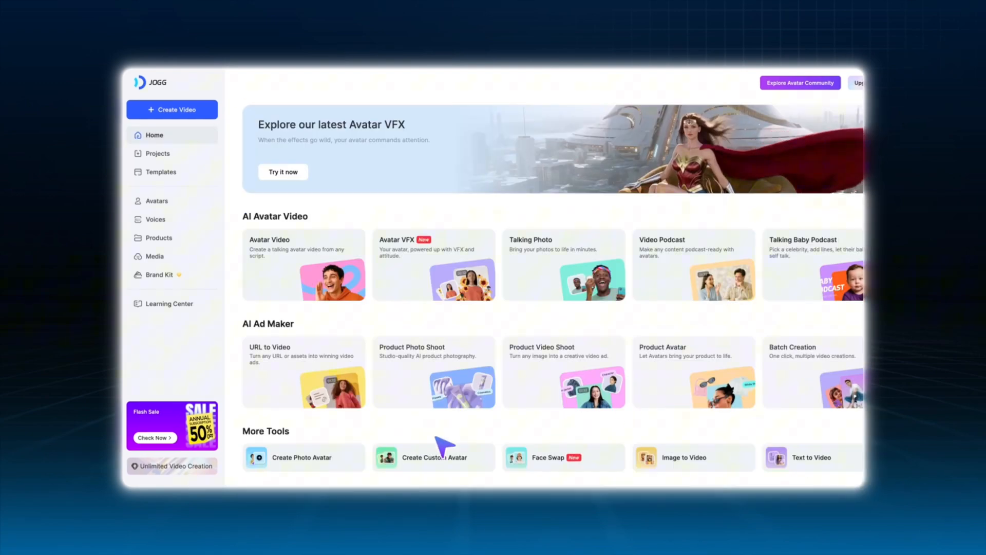
{"action": "left_click", "coordinate": [434, 457]}
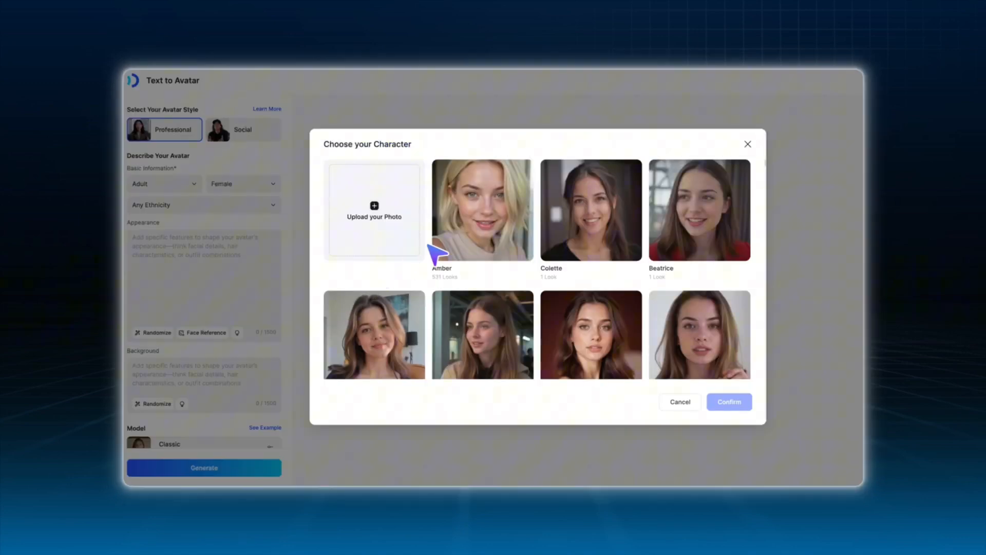
Confirm Amber as the face reference for the short-hair, black-jacket avatar.
{"action": "left_click", "coordinate": [482, 209]}
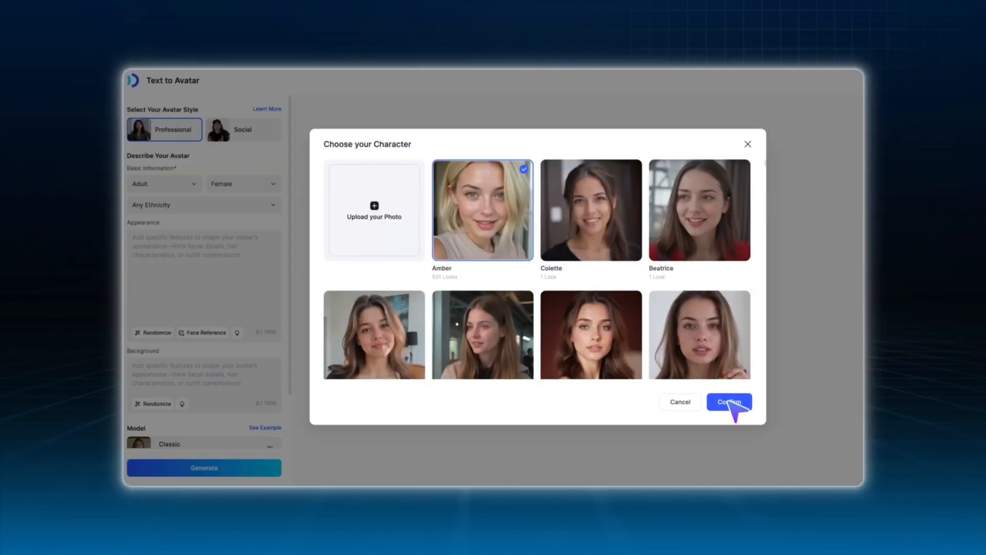
{"action": "left_click", "coordinate": [729, 402]}
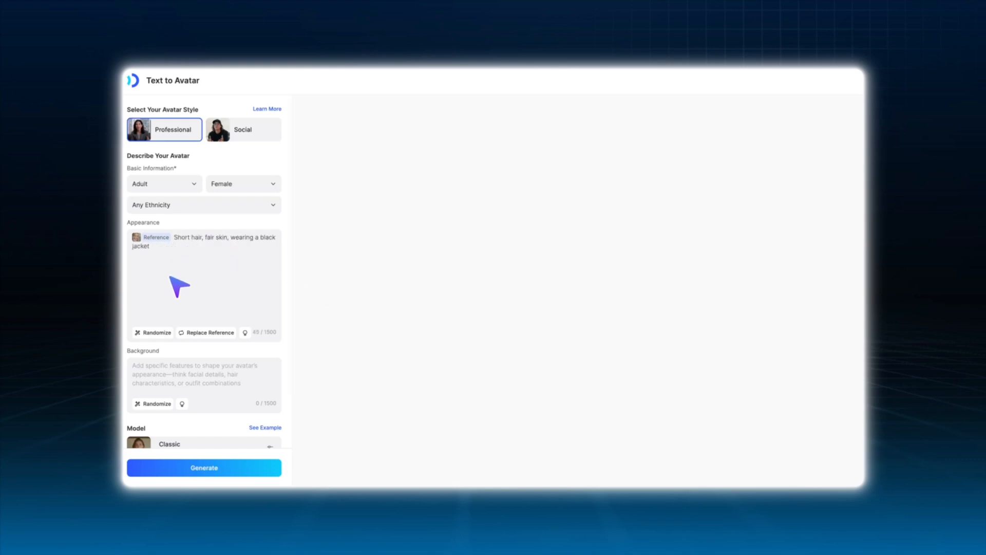
{"action": "left_click", "coordinate": [204, 467]}
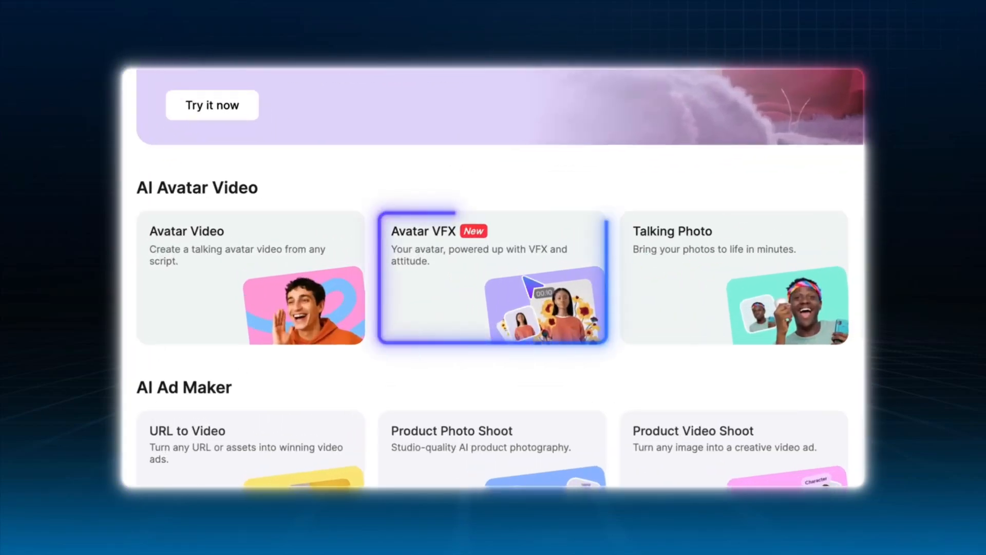
Generate an Evil Clown Avatar VFX clip from the blonde woman's street photo.
{"action": "left_click", "coordinate": [493, 276]}
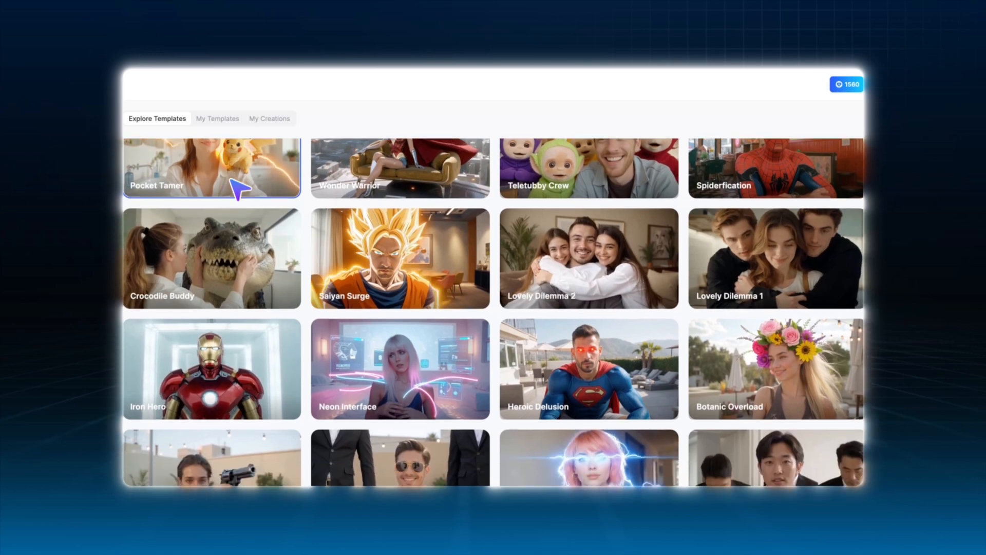
{"action": "scroll", "scroll_direction": "down", "scroll_amount": 3}
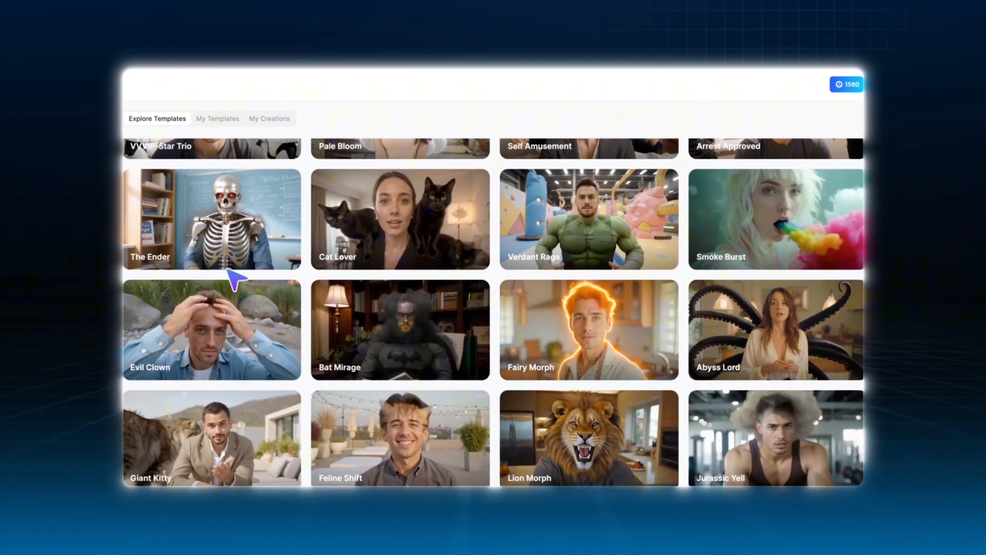
{"action": "left_click", "coordinate": [212, 330]}
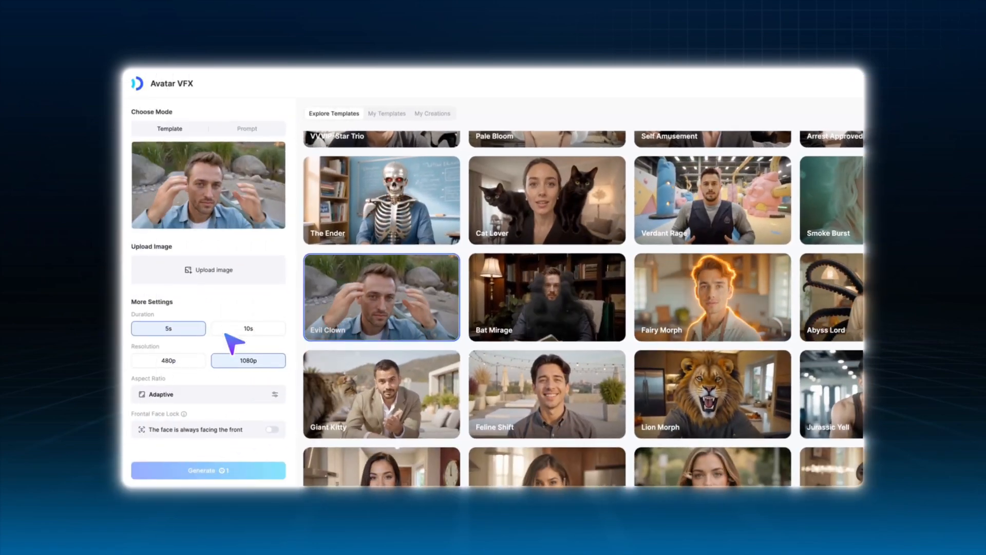
{"action": "left_click", "coordinate": [208, 270]}
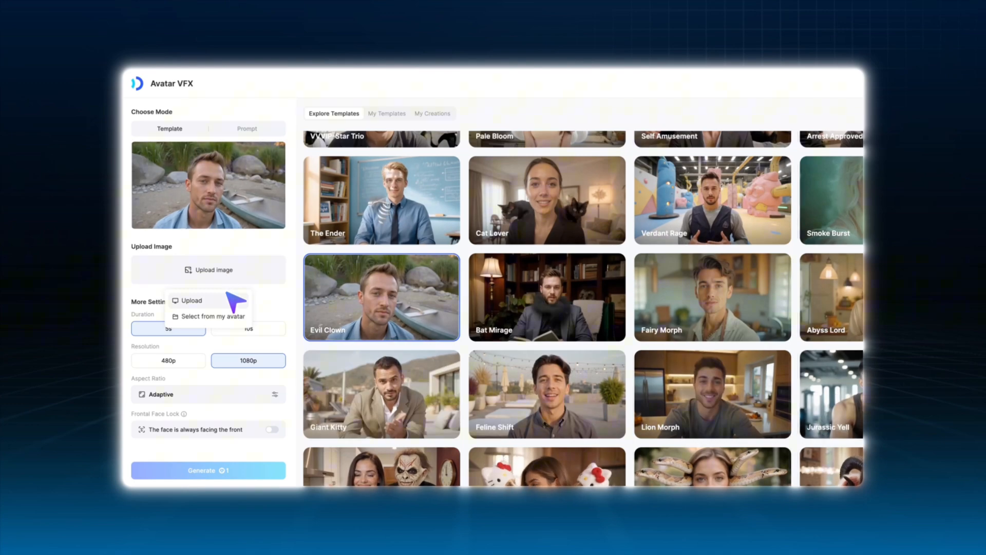
{"action": "left_click", "coordinate": [191, 301]}
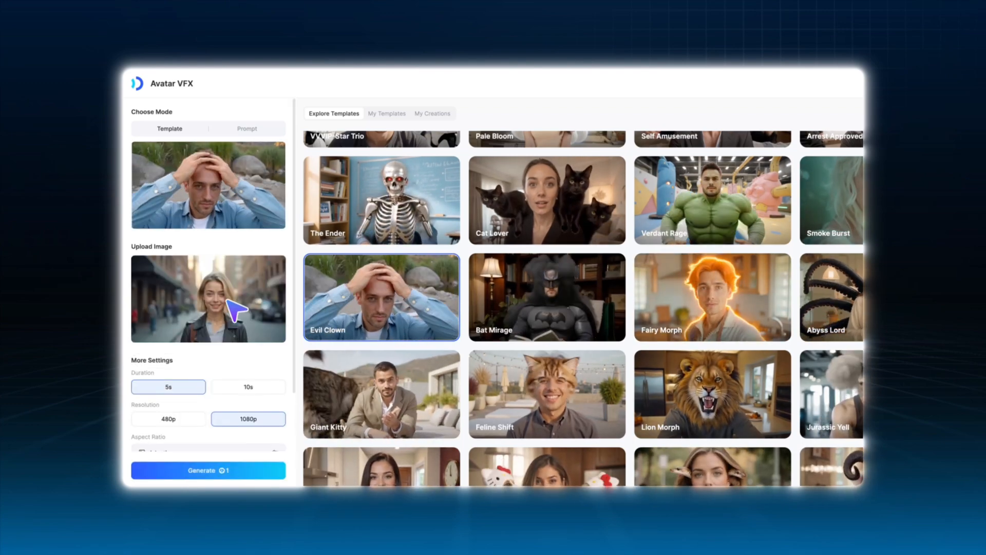
{"action": "left_click", "coordinate": [432, 112]}
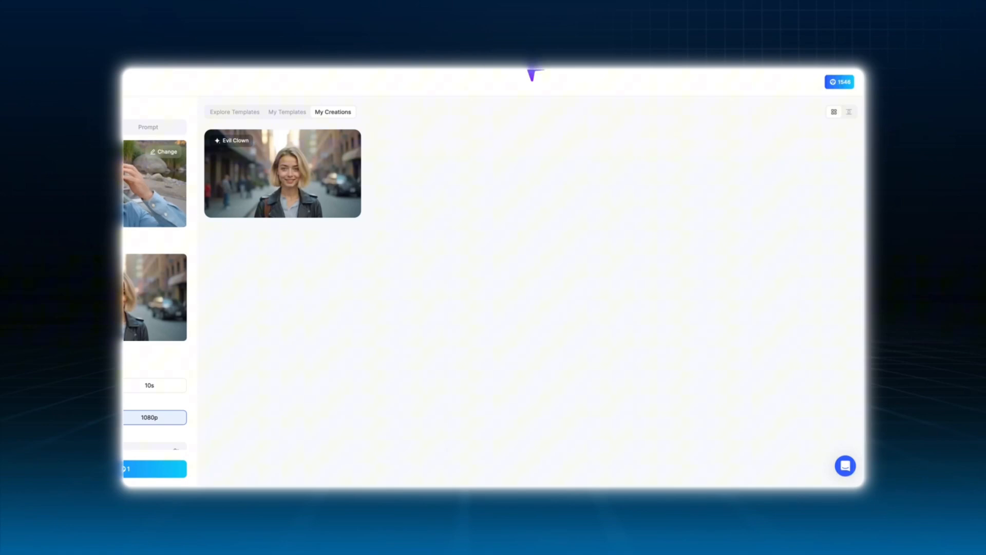
Lip-sync the finished Evil Clown clip with the Brittney Social Media Voice.
{"action": "left_click", "coordinate": [850, 111]}
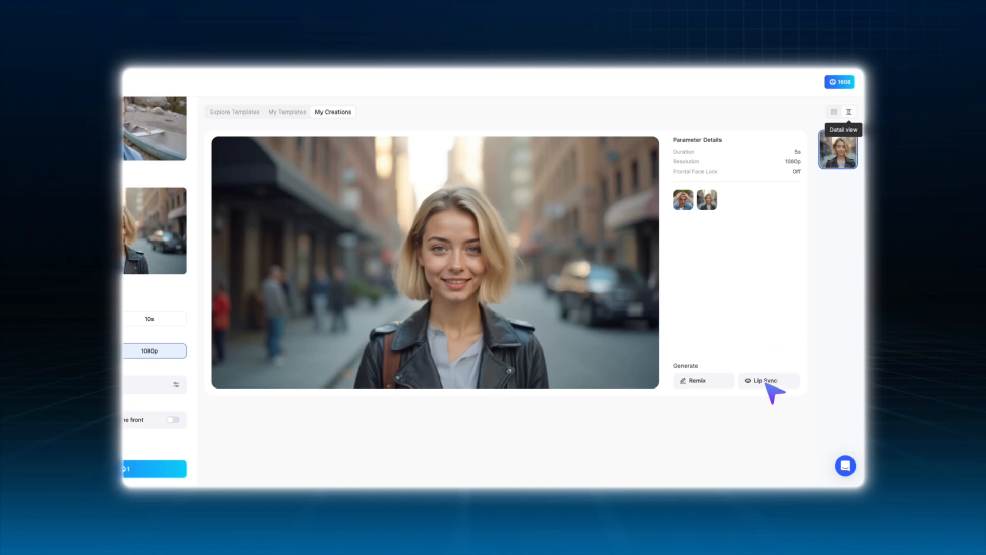
{"action": "left_click", "coordinate": [768, 380]}
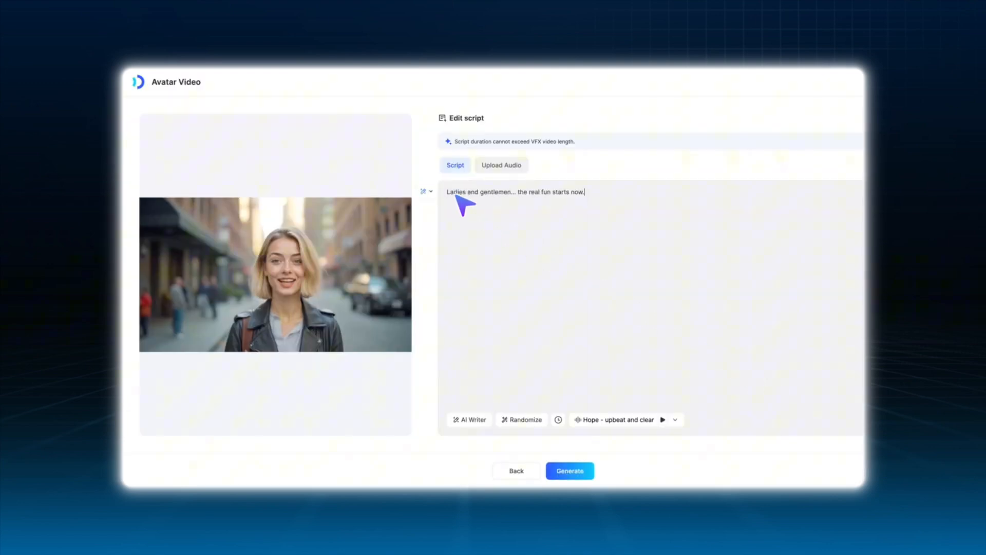
{"action": "left_click", "coordinate": [675, 420]}
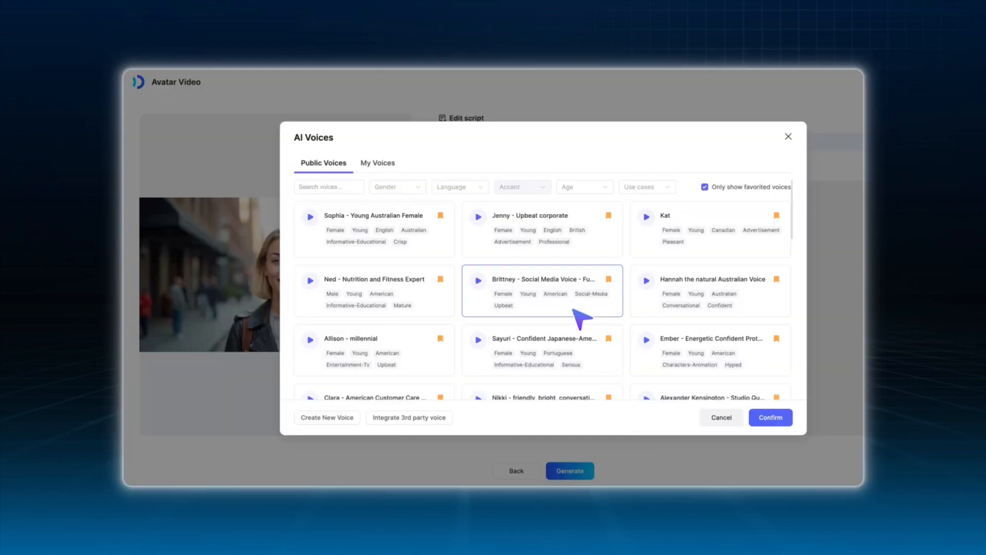
{"action": "left_click", "coordinate": [771, 417]}
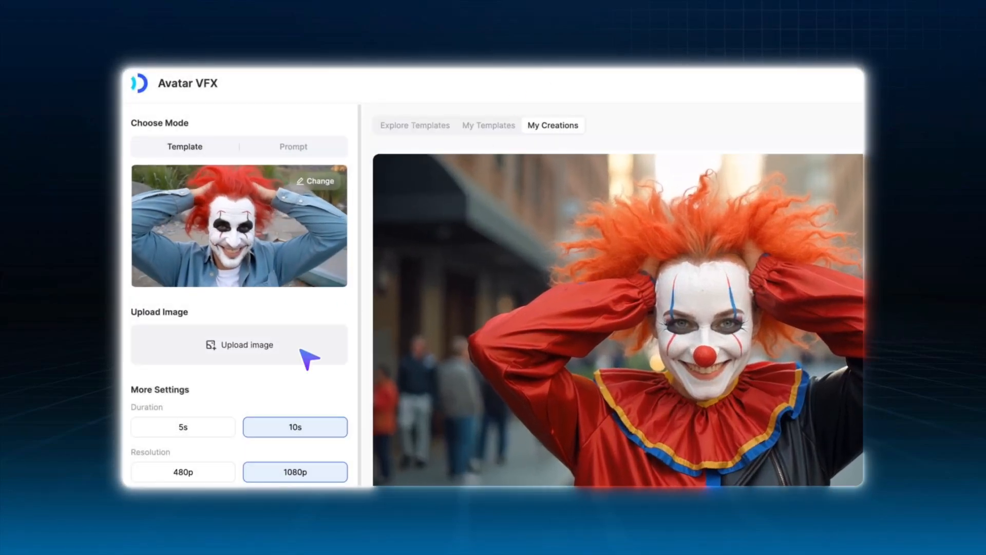
Generate a prompt-mode clip from the clown photo where the street behind her explodes.
{"action": "left_click", "coordinate": [239, 345]}
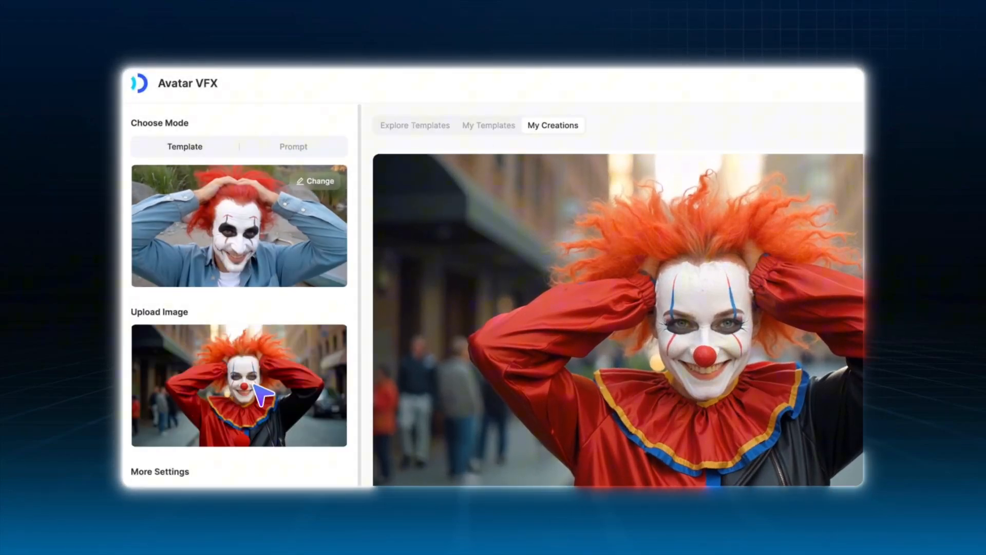
{"action": "left_click", "coordinate": [294, 146]}
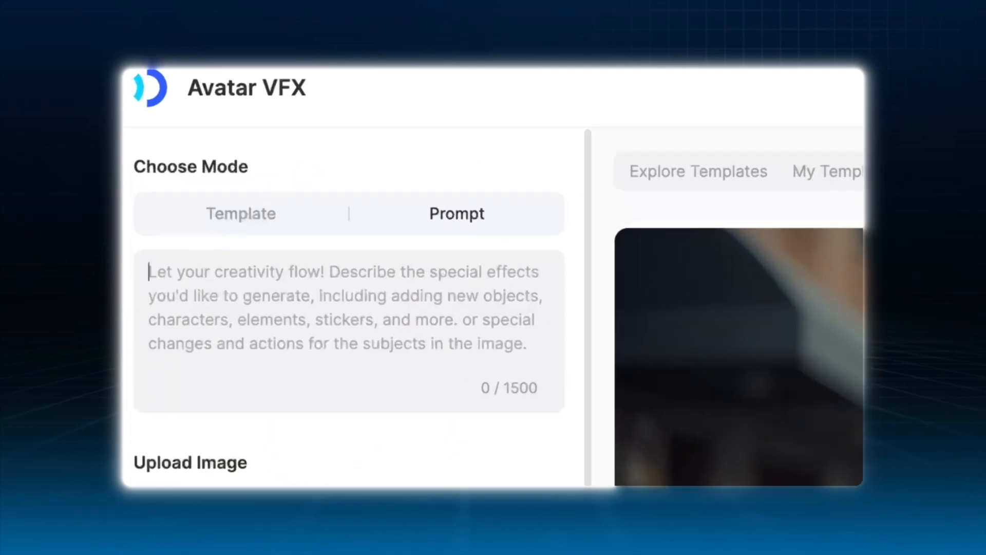
{"action": "type", "text": "After turning into a clown, she holds up a remote control, clicks it,"}
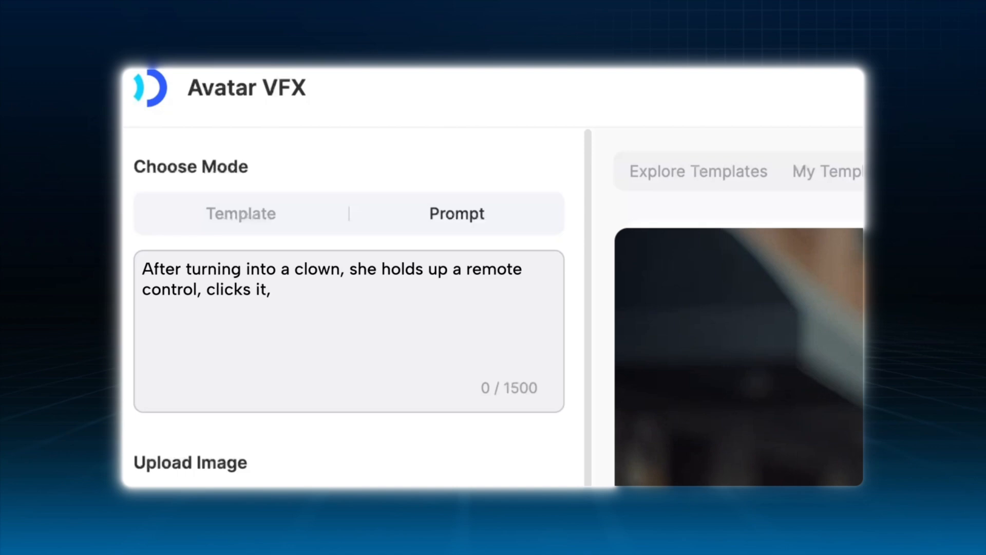
{"action": "type", "text": "and the street behind her explodes."}
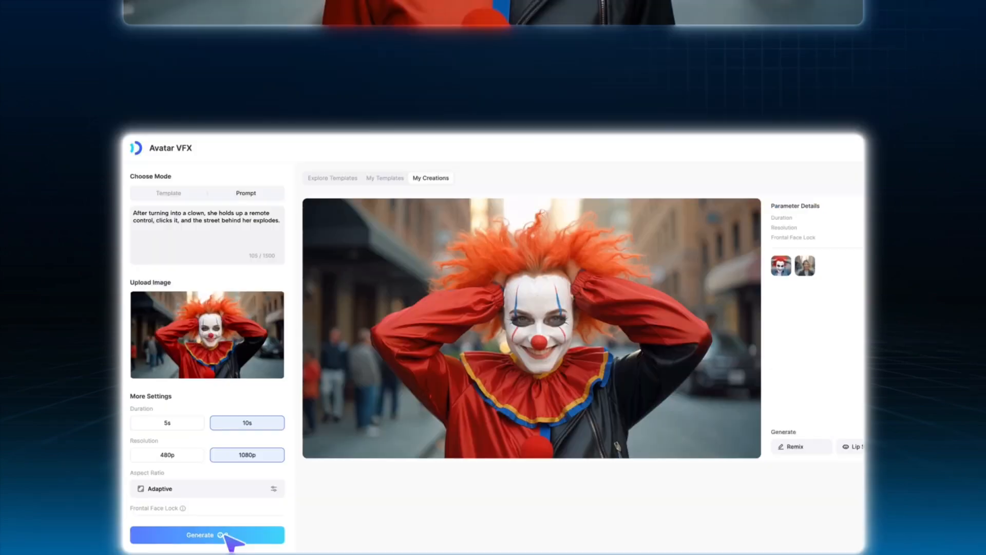
{"action": "left_click", "coordinate": [207, 534]}
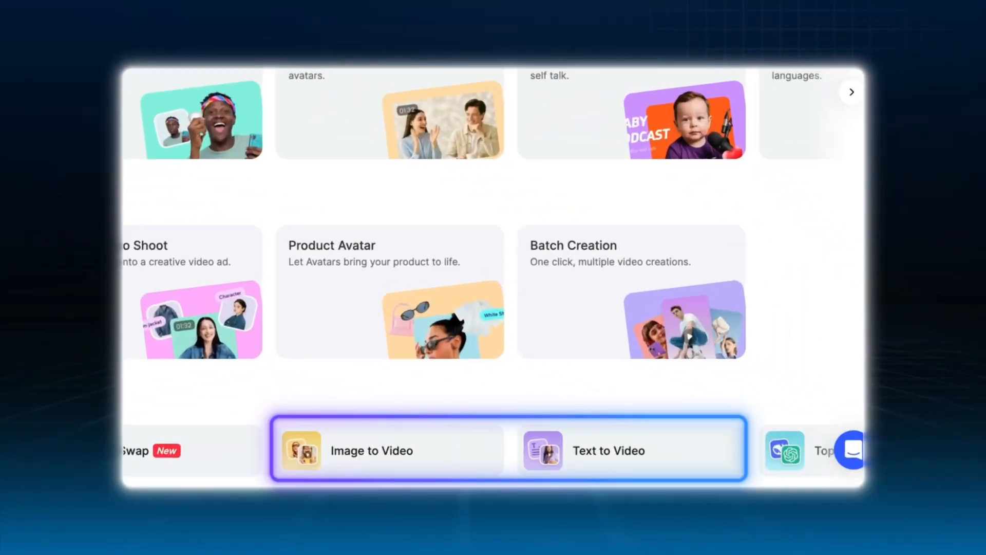
Generate an image-to-video clip of the clown escaping with rising camera and alarm sound effects.
{"action": "left_click", "coordinate": [372, 451]}
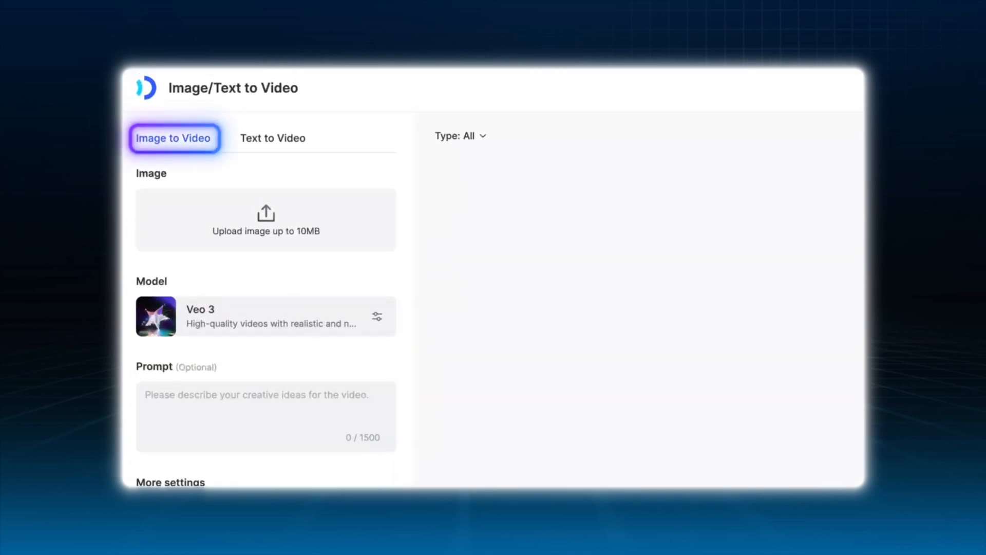
{"action": "left_click", "coordinate": [273, 138]}
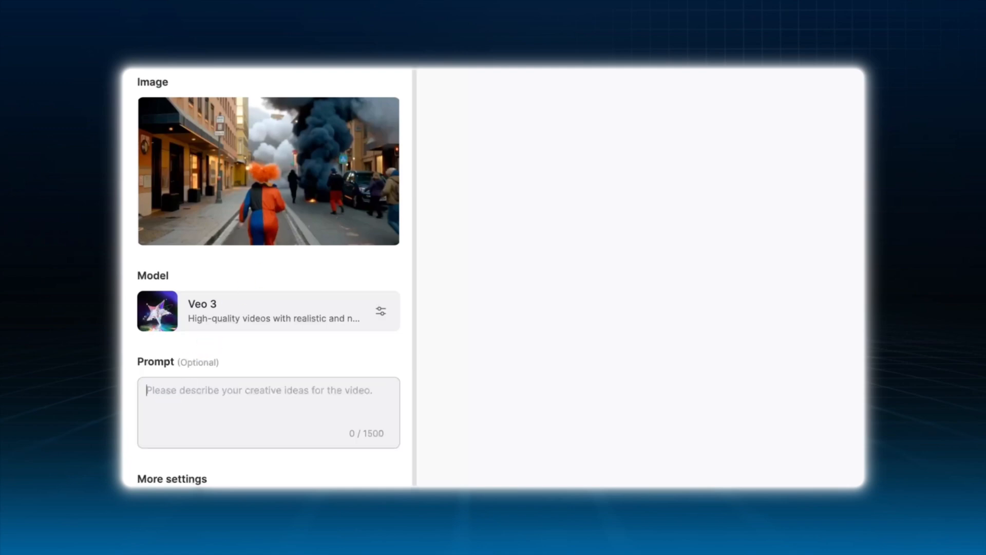
{"action": "type", "text": "The clown escapes, the camera gradually rises, and the alarm sound effect is added."}
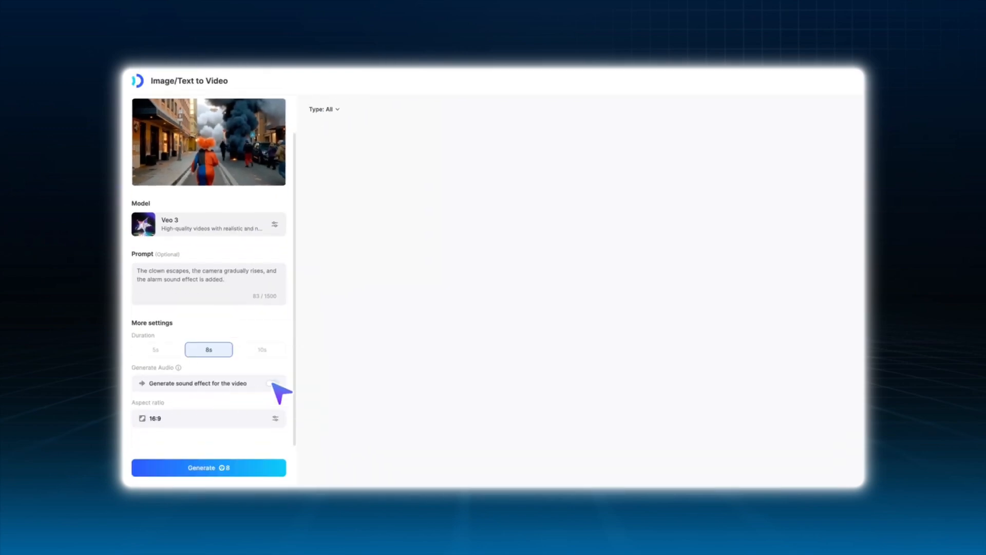
{"action": "left_click", "coordinate": [273, 383]}
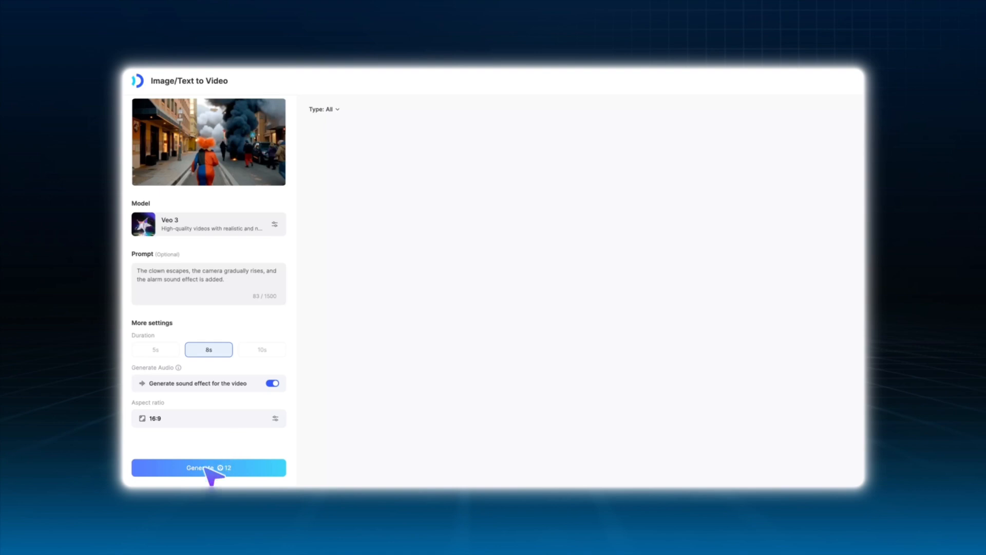
{"action": "left_click", "coordinate": [271, 137]}
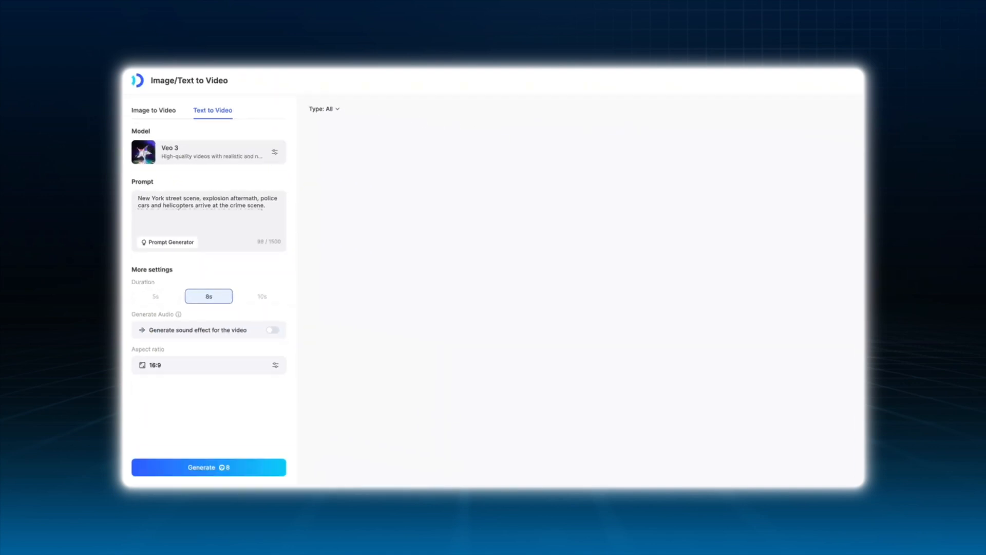
Generate the 8s 16:9 Veo 3 clip of police and helicopters arriving.
{"action": "left_click", "coordinate": [153, 110]}
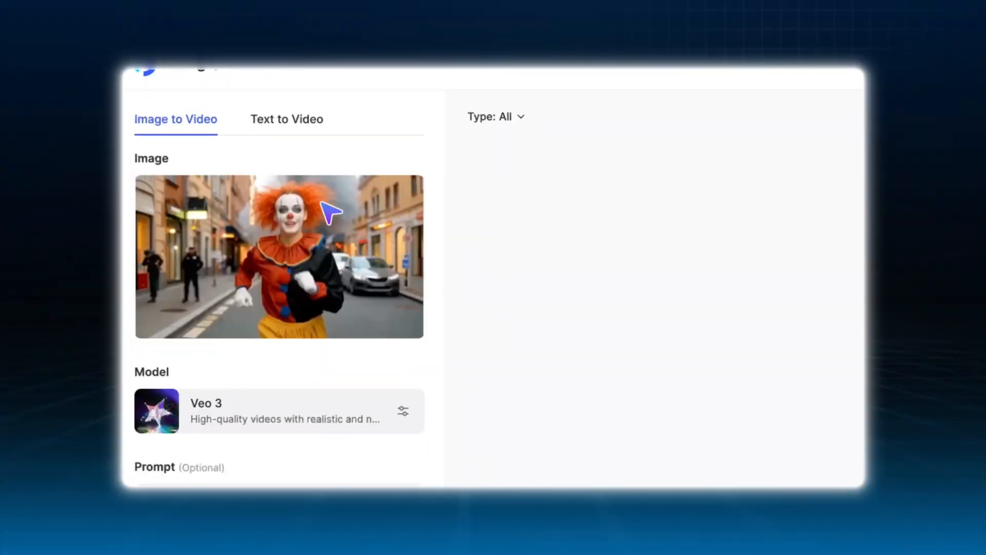
Enter the prompt 'Another clown appears and silent' for the running-clown image.
{"action": "scroll", "scroll_direction": "down", "scroll_amount": 3}
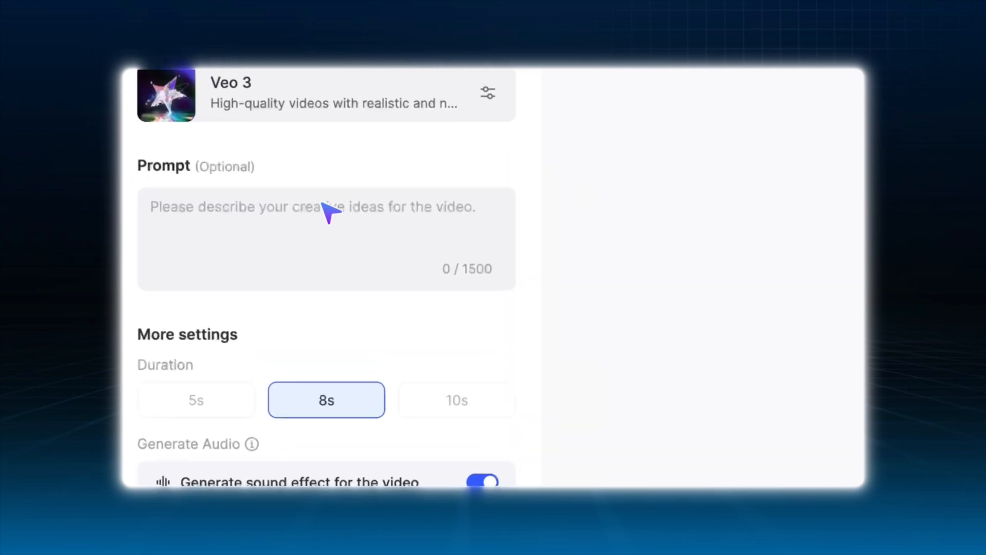
{"action": "type", "text": "Another clown appears and silent"}
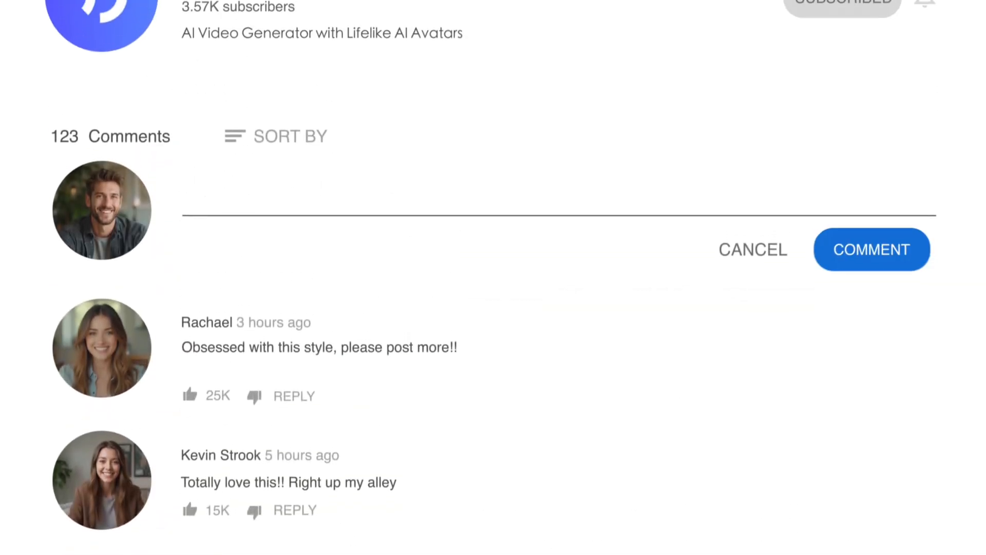
Type the comment 'Wow this is SO creative, I'm honestly impressed'.
{"action": "type", "text": "Wow this is SO creative, I'm honestly impressed"}
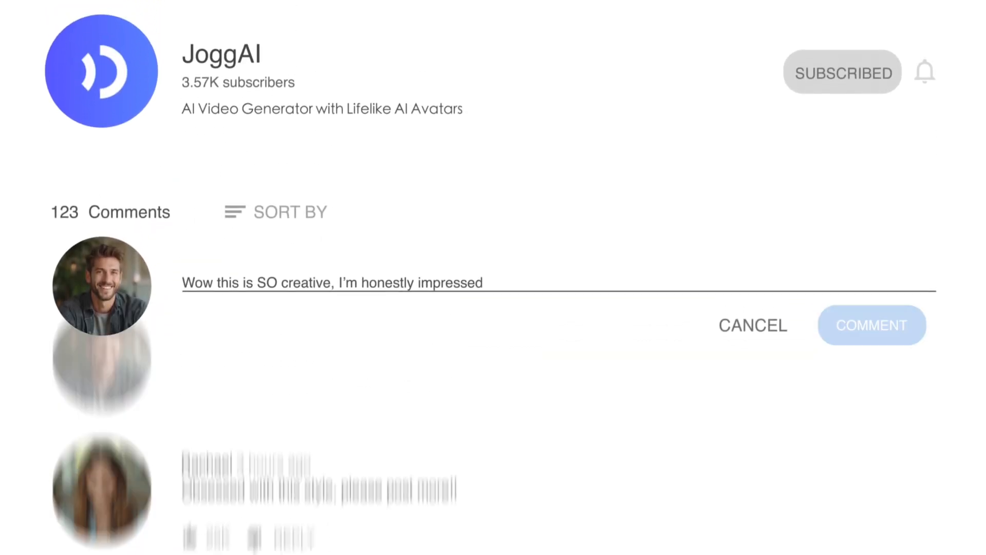